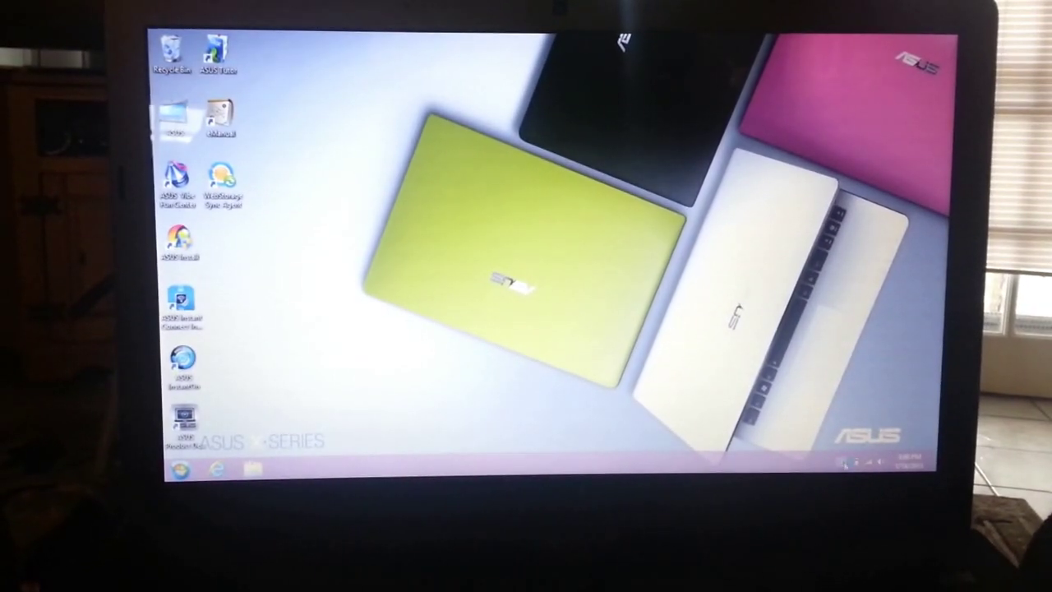
# Step: Reveal the hidden notification-area icons to check for the Bluetooth icon
pyautogui.click(851, 473)
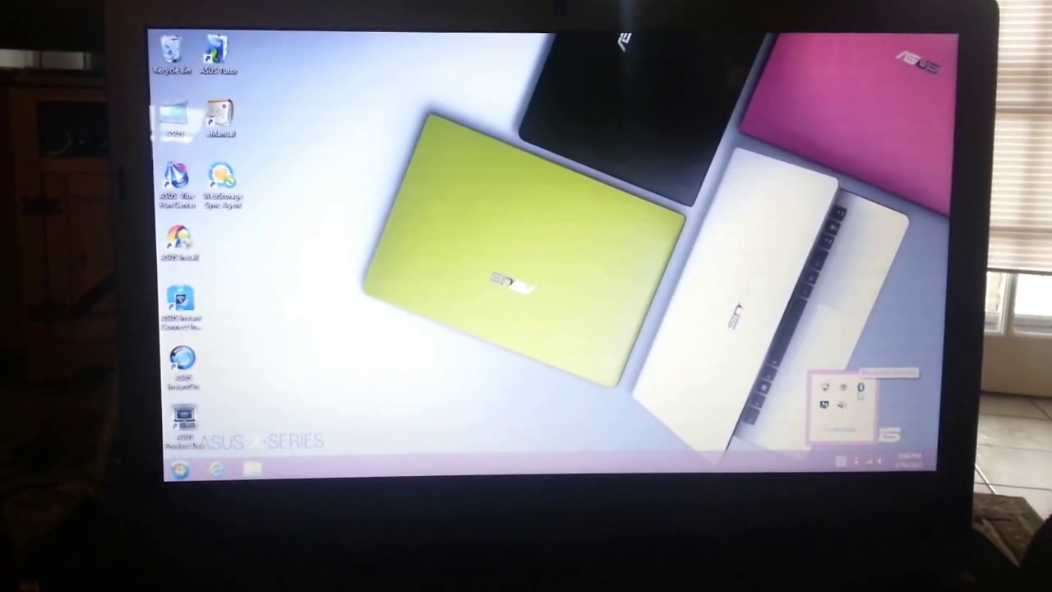